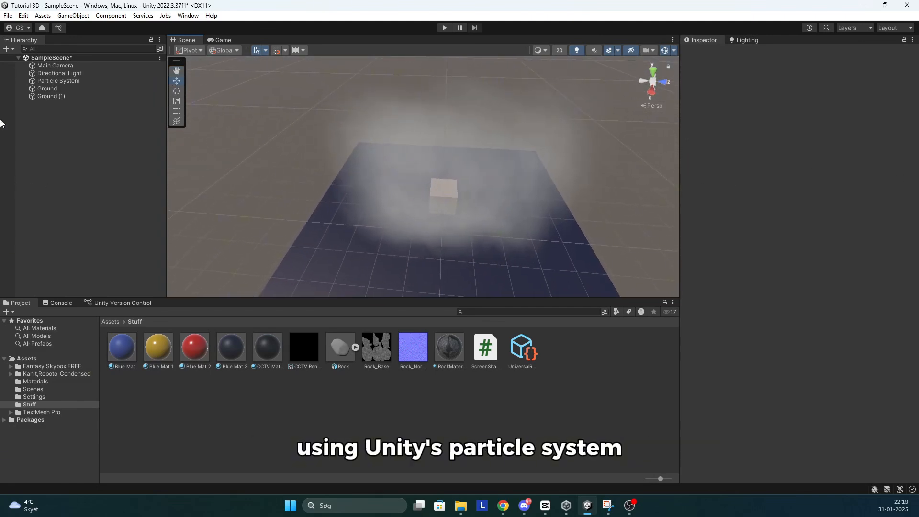
Select the existing fog Particle System to review its settings and bounds.
left_click(58, 81)
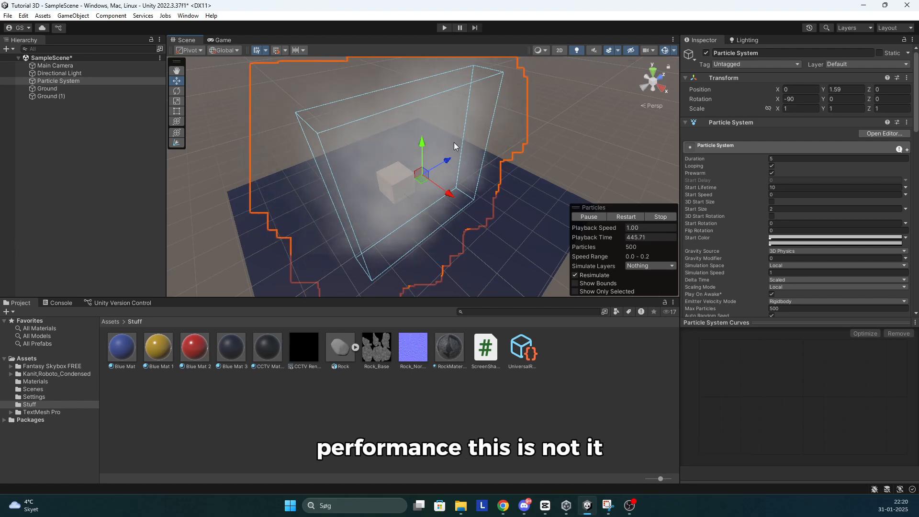
Replace the old Particle System with a new one named Volumetric fog via Effects > Particle System.
left_click(50, 88)
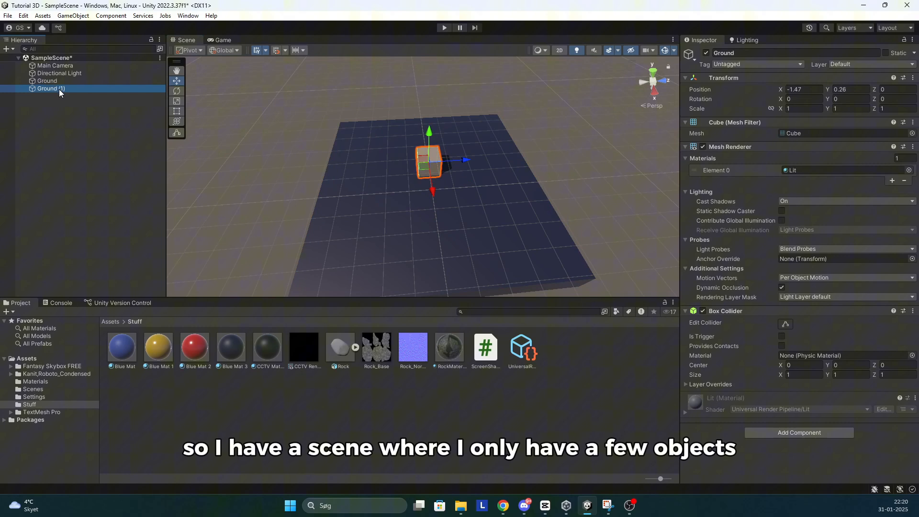
left_click(83, 140)
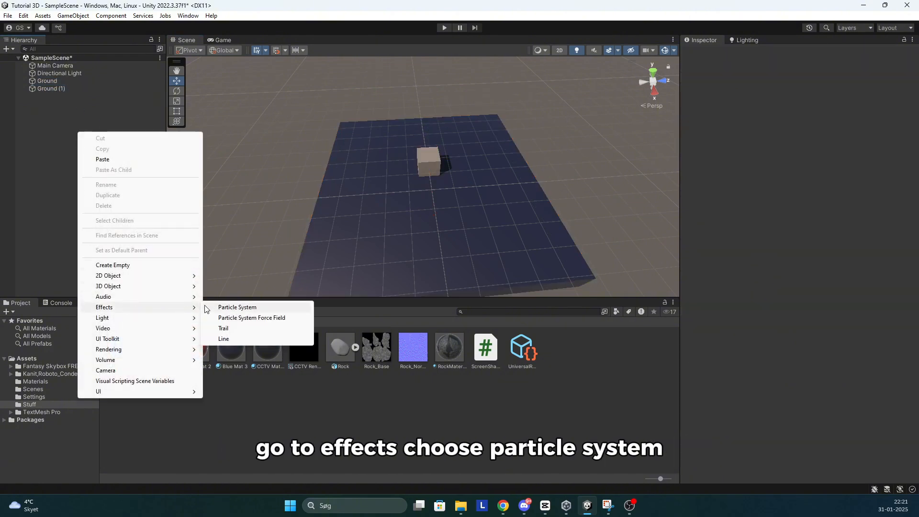
left_click(237, 307)
type("Volumetric fog")
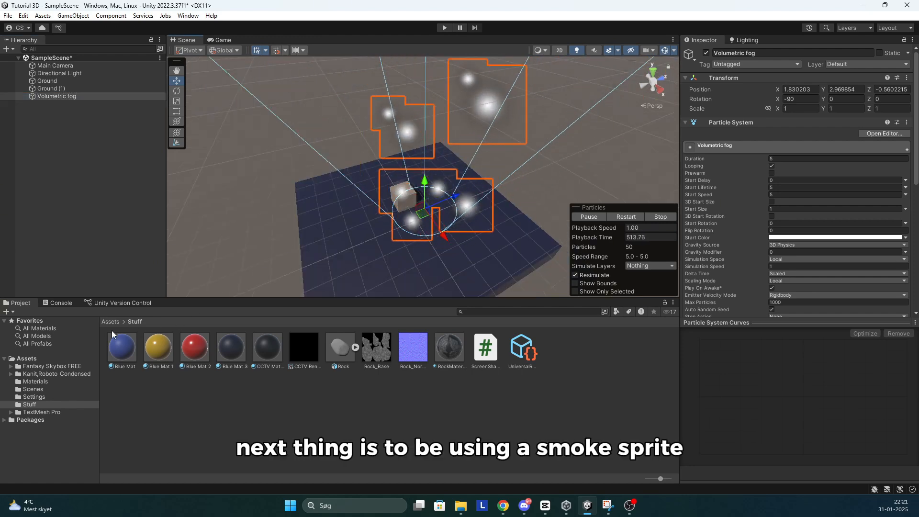
Enable Texture Sheet Animation on Volumetric fog in Sprites mode using the Smoke sprite.
left_click(375, 346)
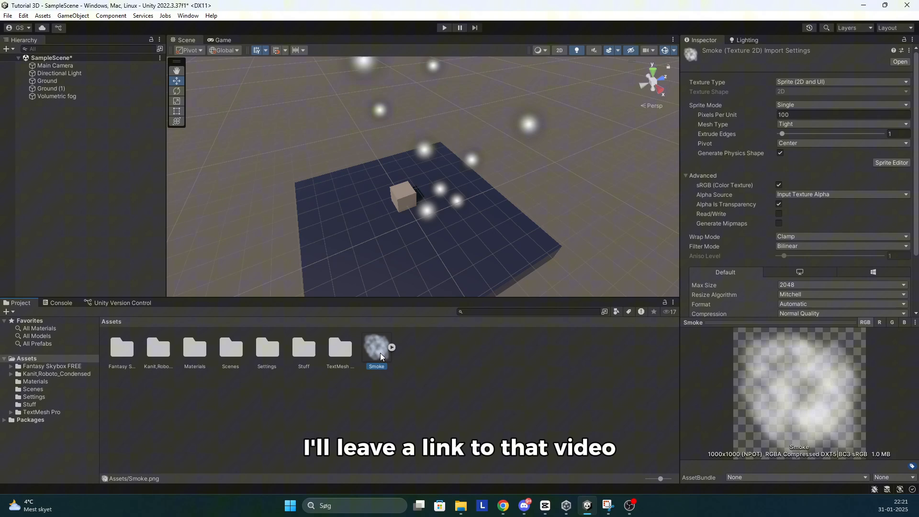
left_click(56, 95)
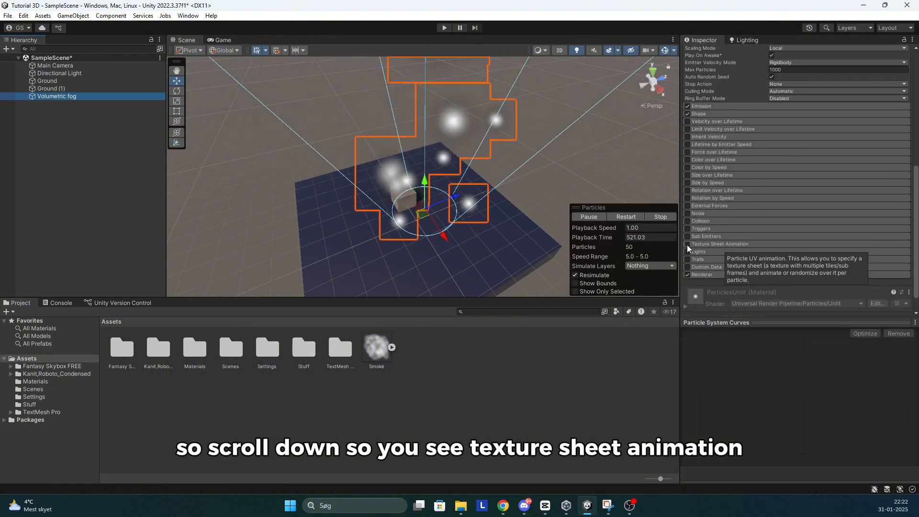
left_click(687, 244)
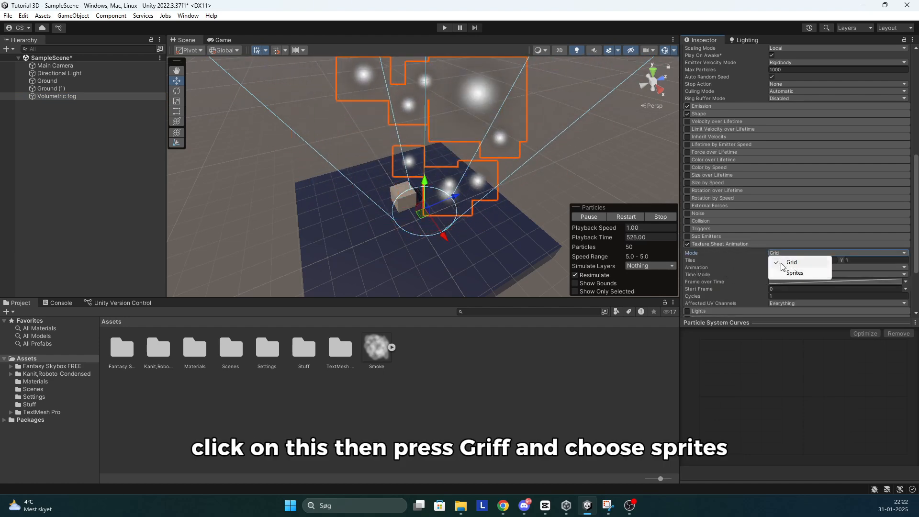
left_click(794, 273)
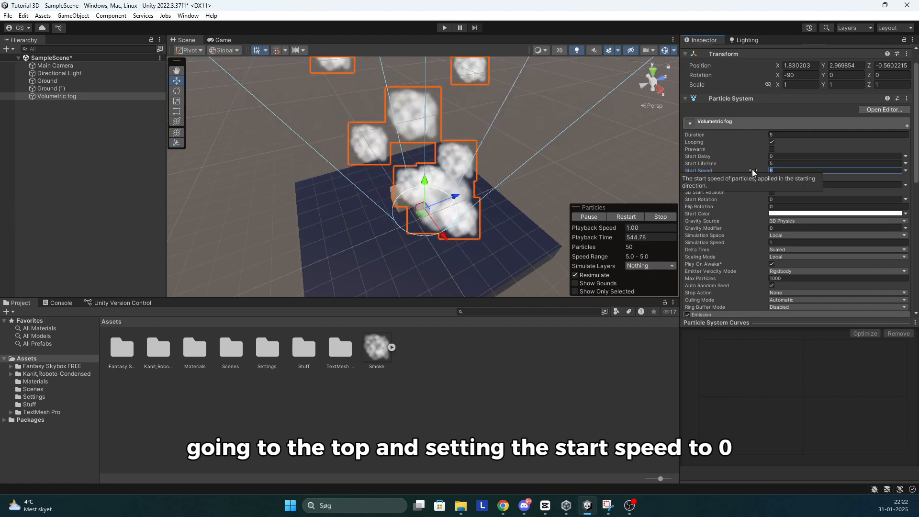
Set Start Speed 0 and a random start colour between two translucent grays.
type("0")
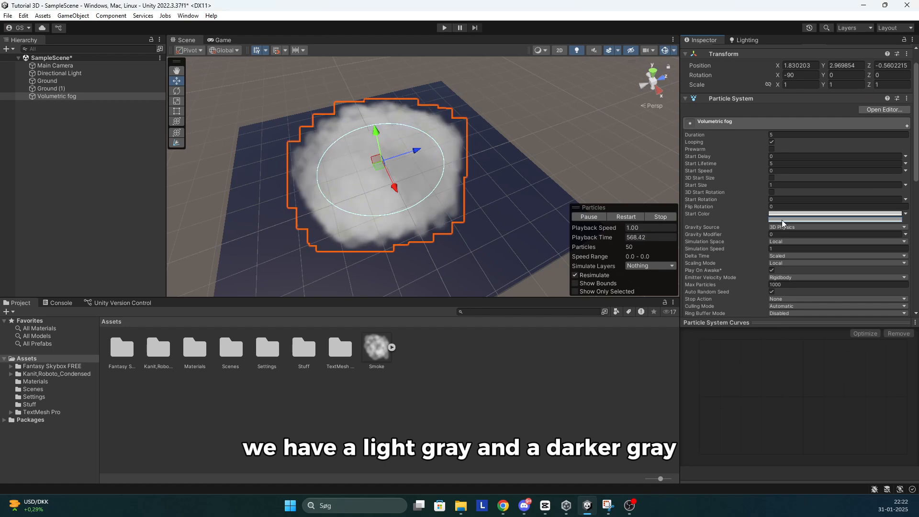
left_click(839, 214)
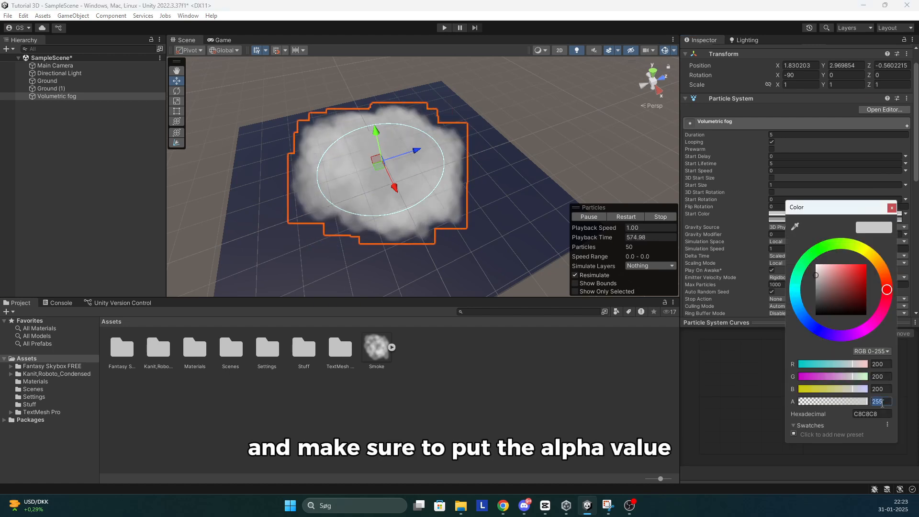
left_click(891, 207)
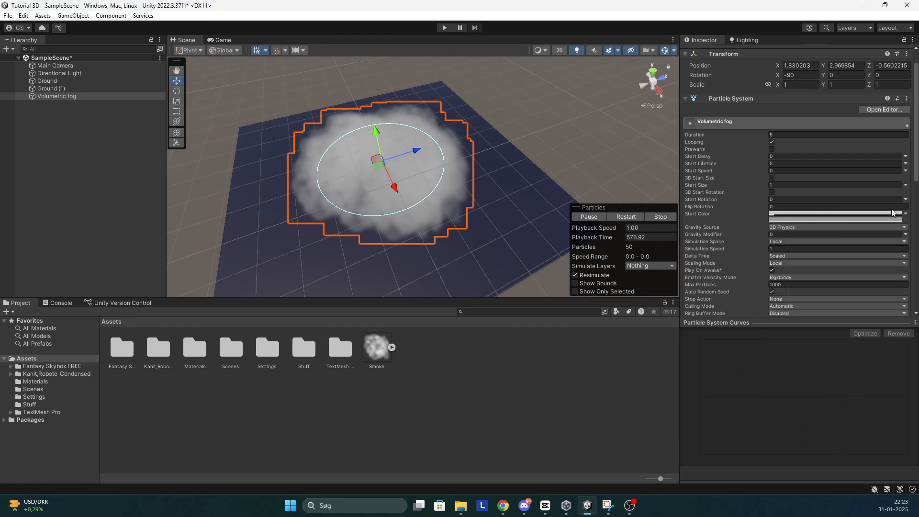
left_click(838, 214)
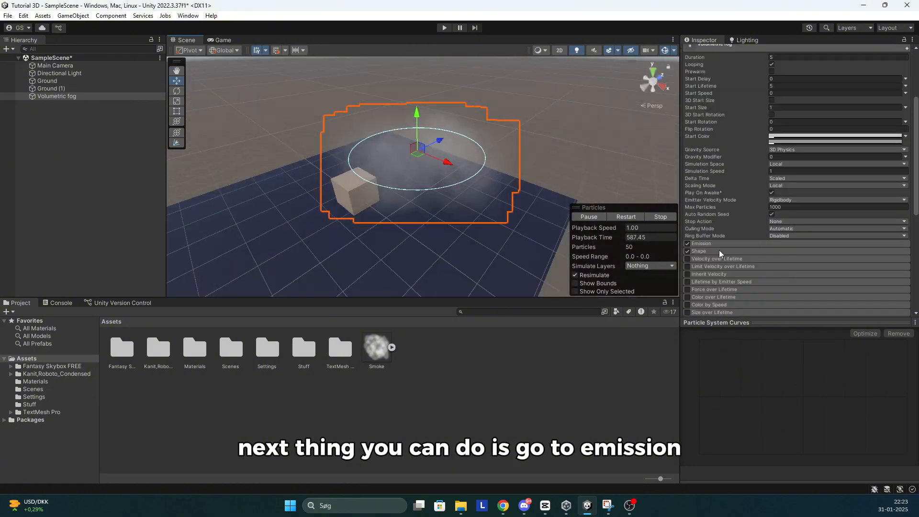
Set the Emission rate over time to 100 and restart the simulation.
left_click(701, 243)
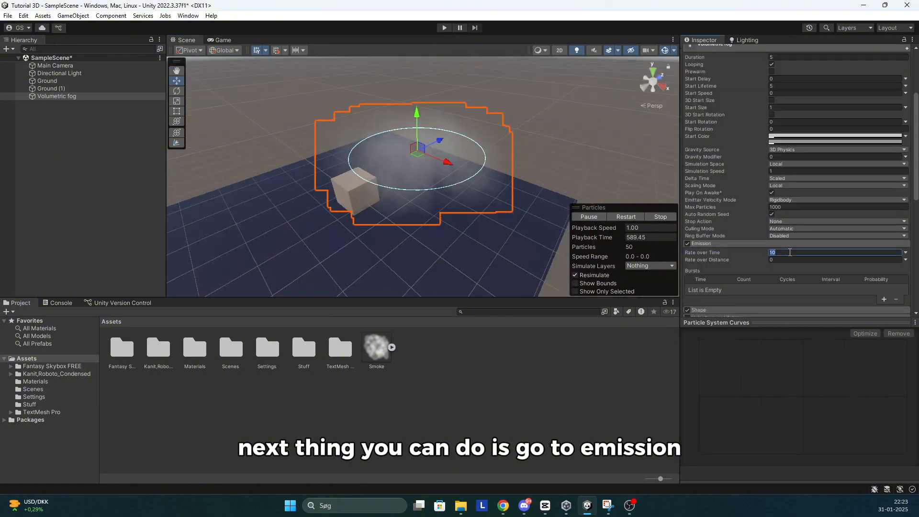
type("100")
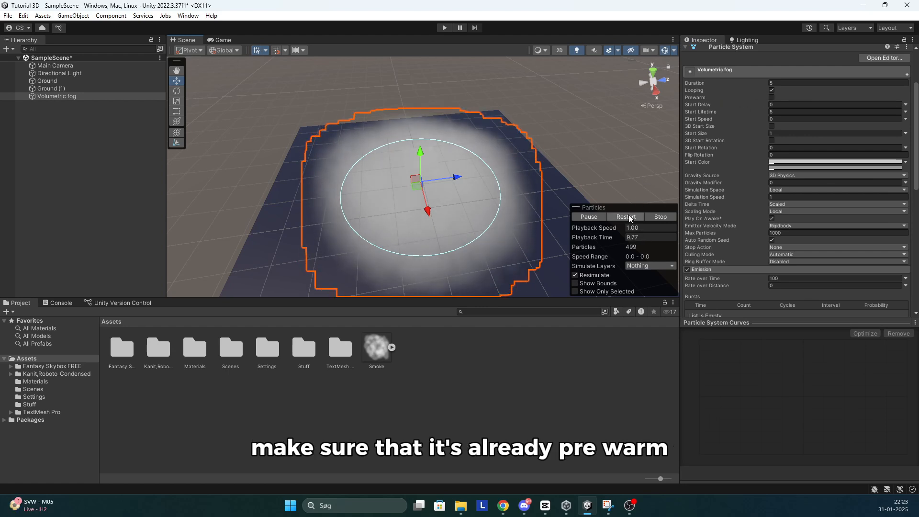
left_click(625, 217)
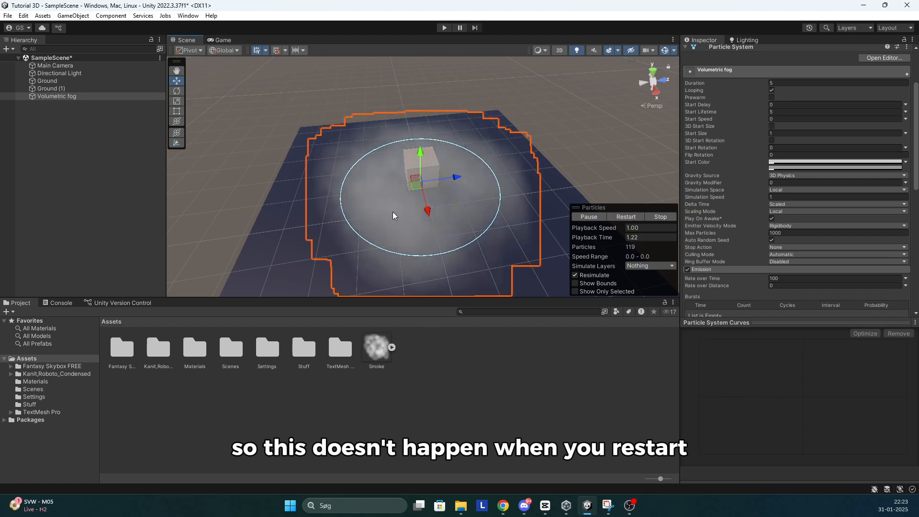
Turn on Prewarm and set Start Lifetime to 10.
left_click(771, 98)
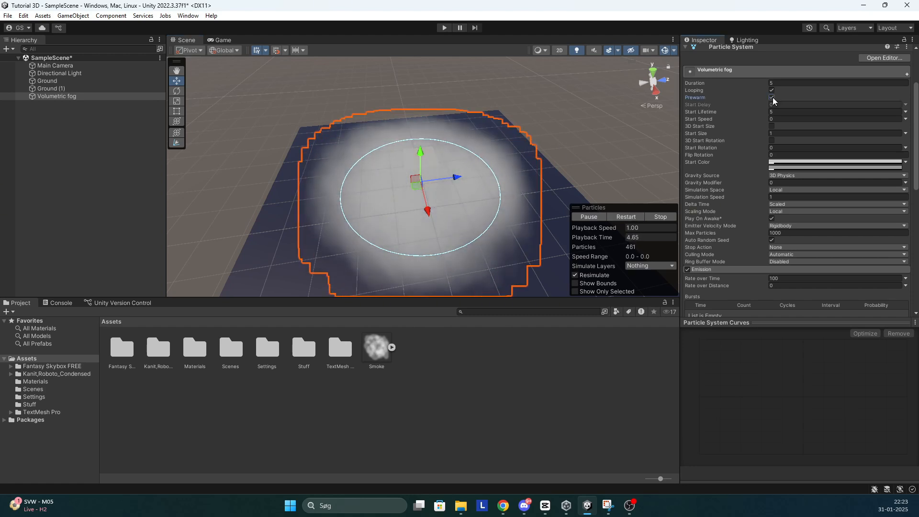
left_click(837, 111)
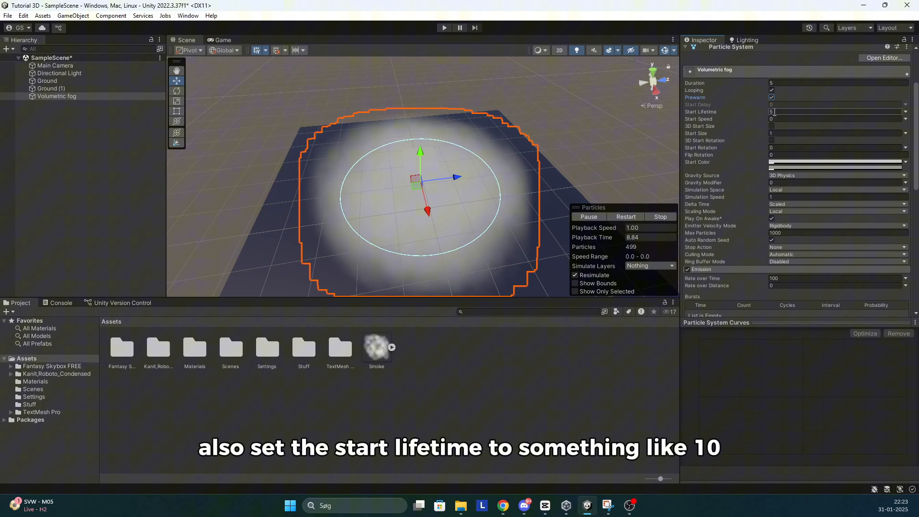
type("10")
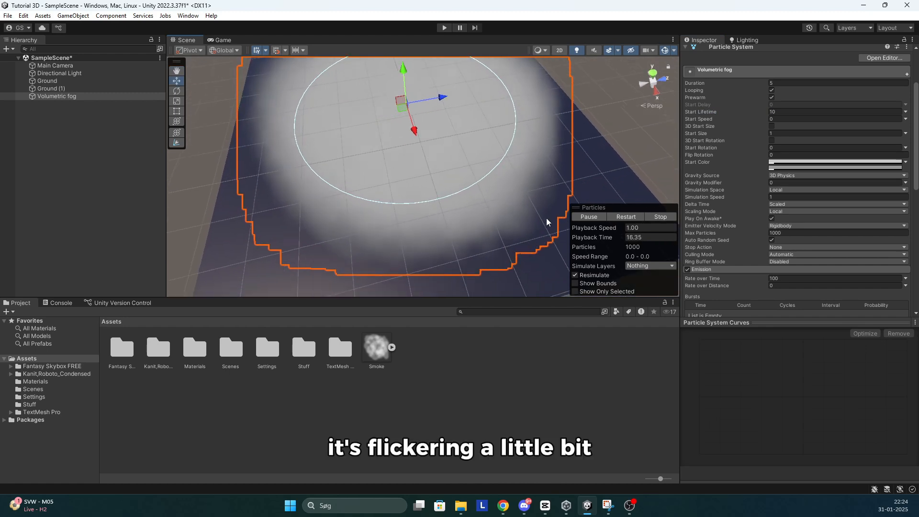
Enable Color over Lifetime with extra alpha keys near both ends and a lowered first-key alpha for fade-in.
scroll("down", 3)
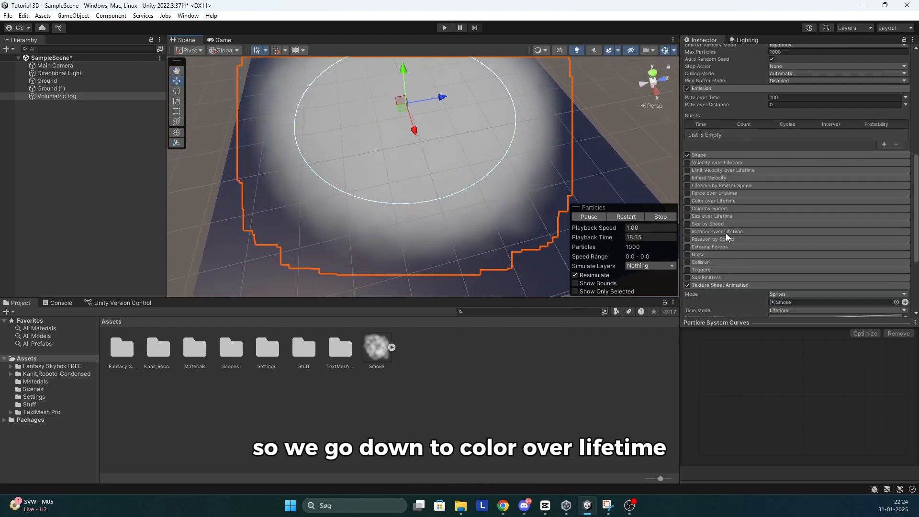
mouse_move(711, 200)
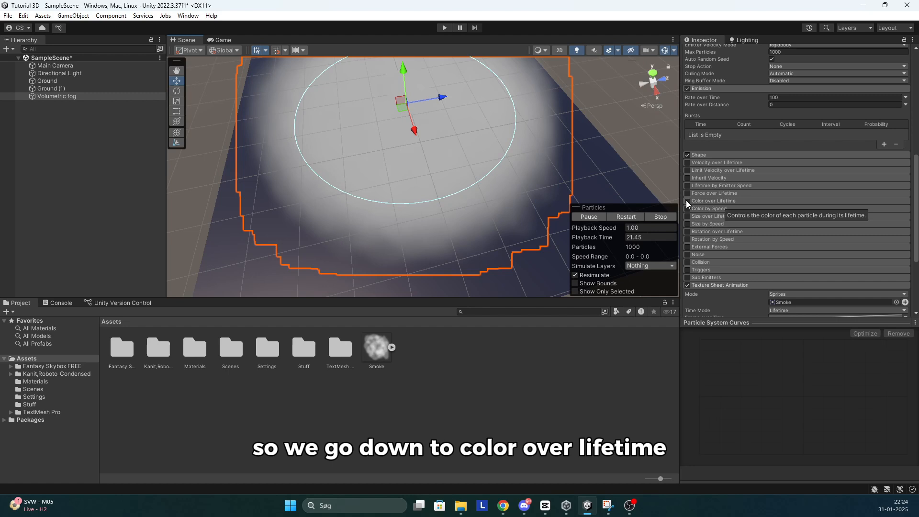
left_click(688, 200)
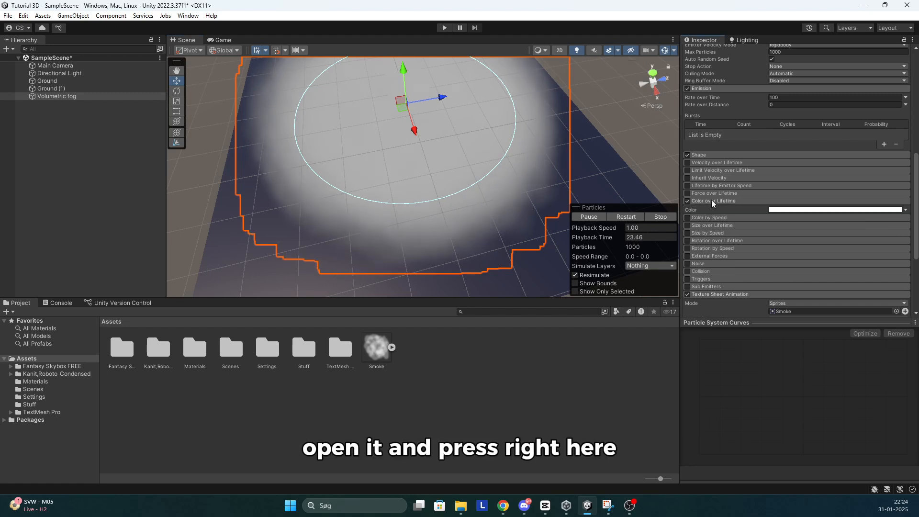
left_click(837, 209)
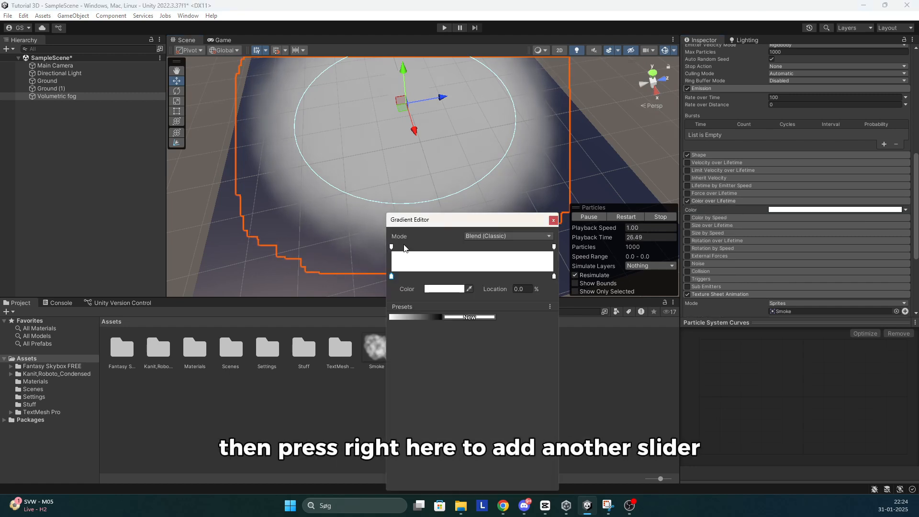
left_click(404, 246)
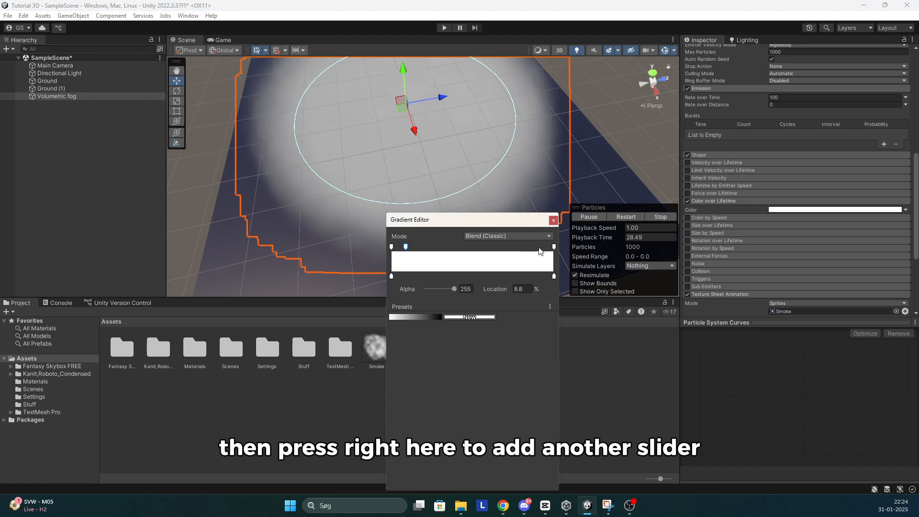
left_click(551, 246)
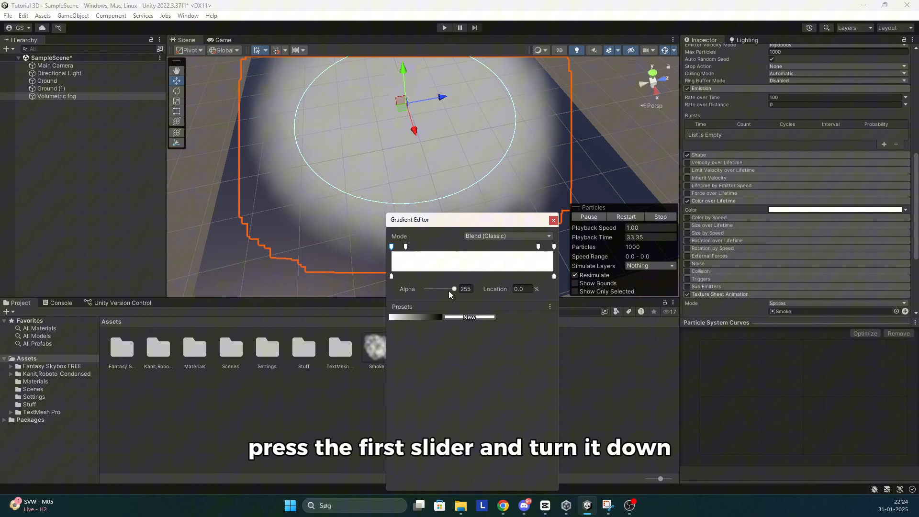
left_click_drag(452, 288, 426, 288)
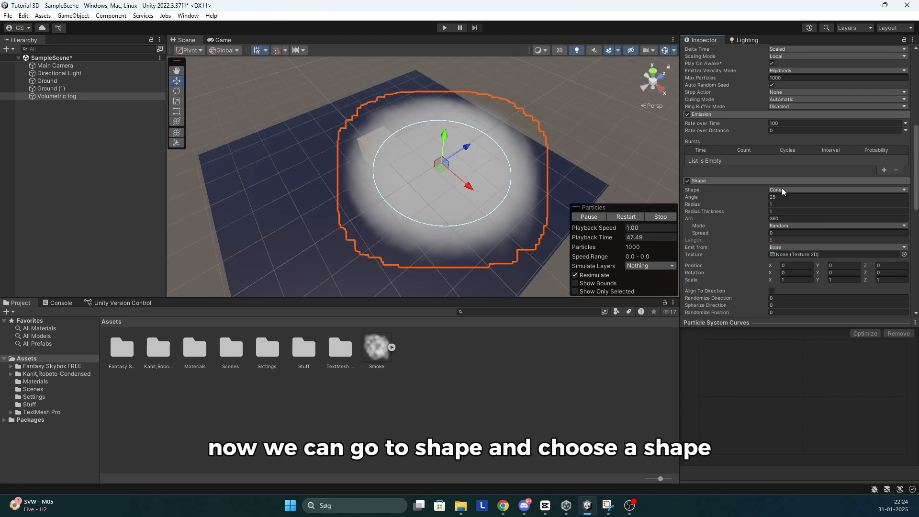
Emit from a Box shape scaled 5.92 × 1 × 13.21 and raise Max Particles to 2000.
left_click(838, 190)
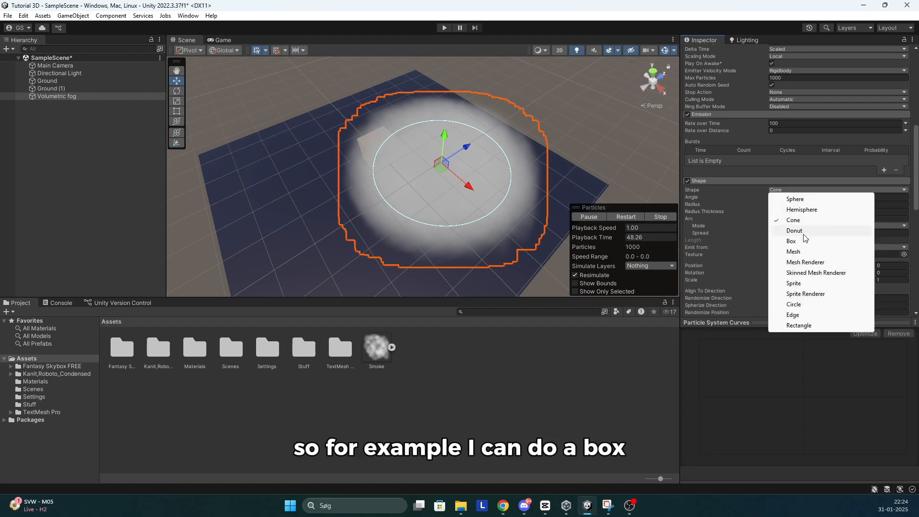
left_click(791, 241)
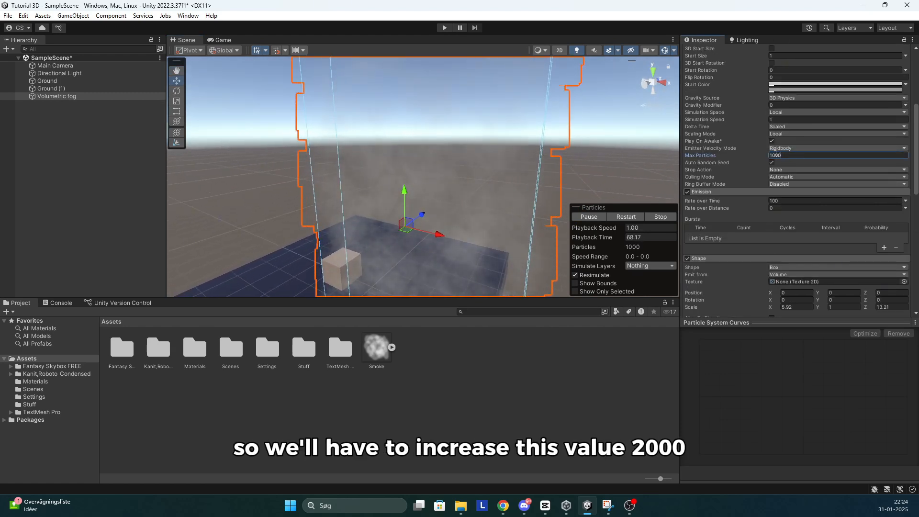
type("2000")
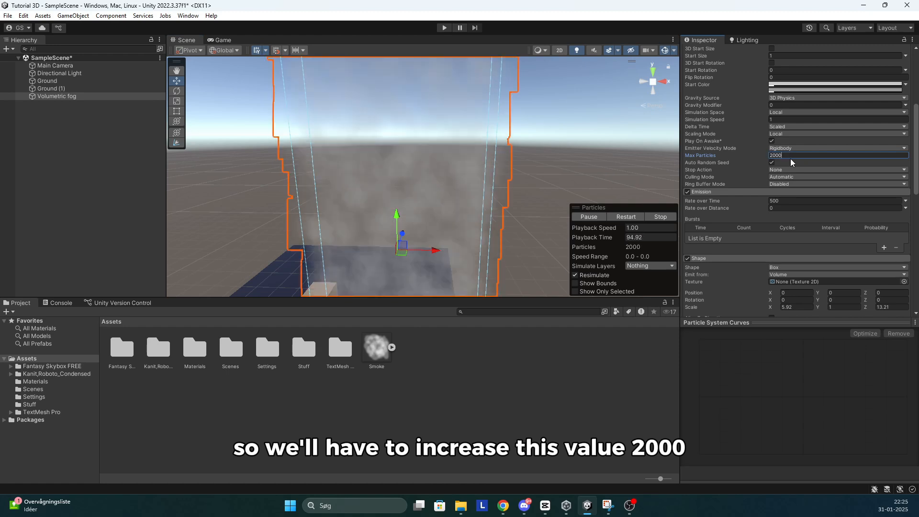
left_click(838, 200)
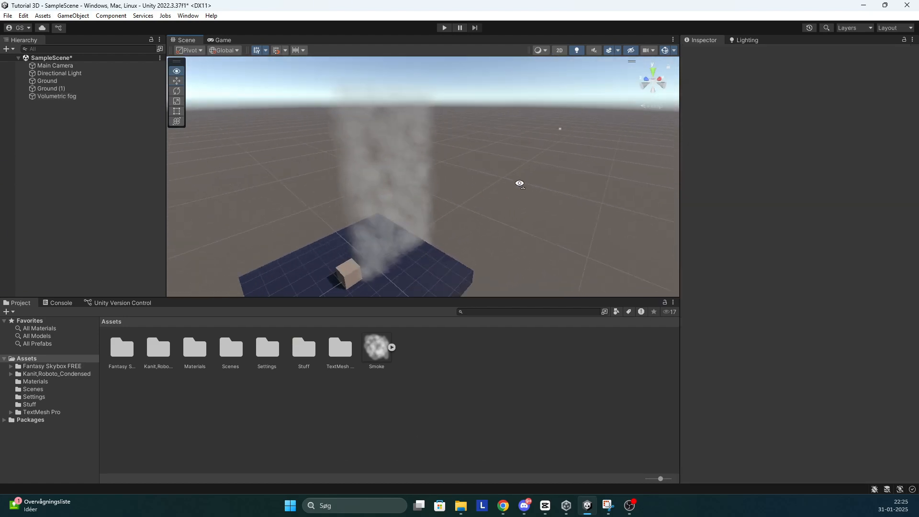
Enable the Noise module on Volumetric fog with strength 0.05.
left_click(57, 96)
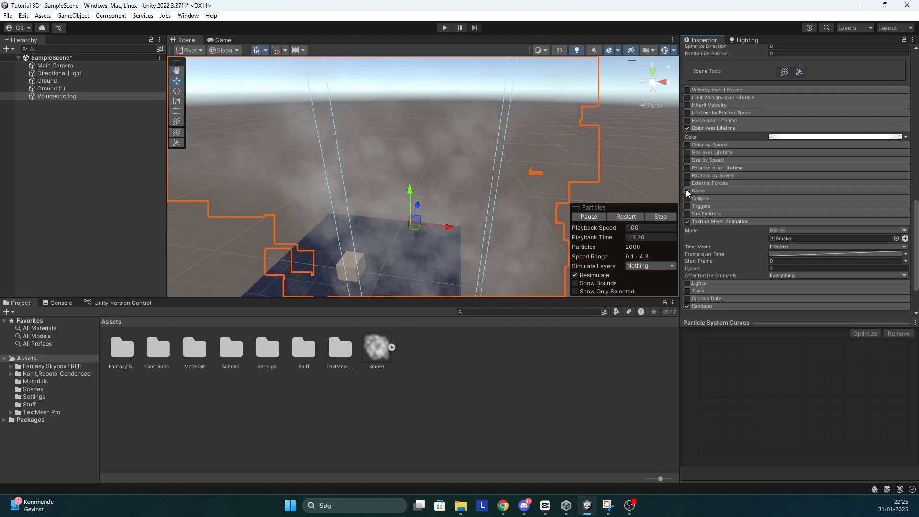
left_click(687, 190)
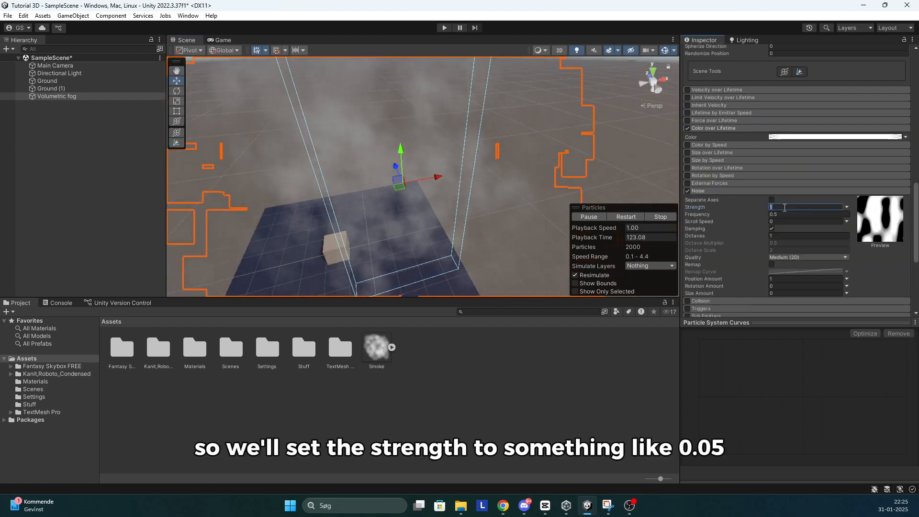
type(".05")
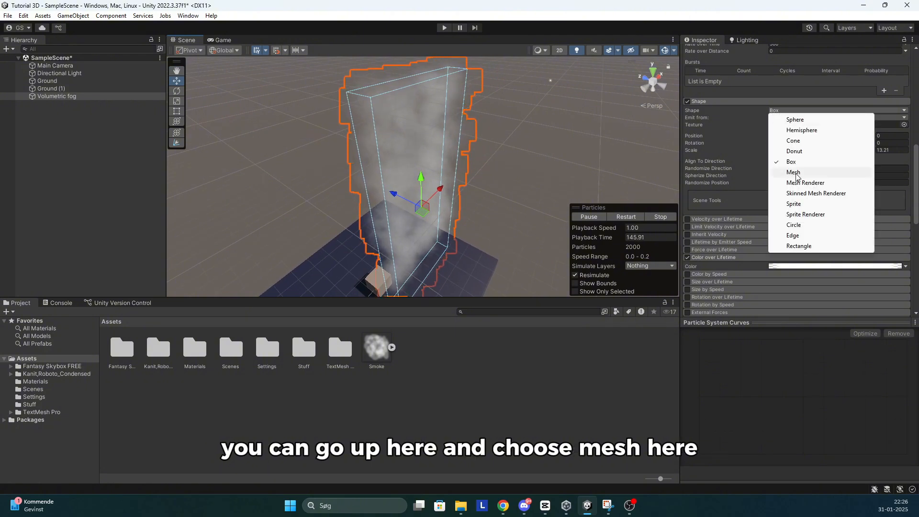
Try the rock Mesh emitter, then switch to a Donut shape scaled 5 on every axis.
left_click(792, 171)
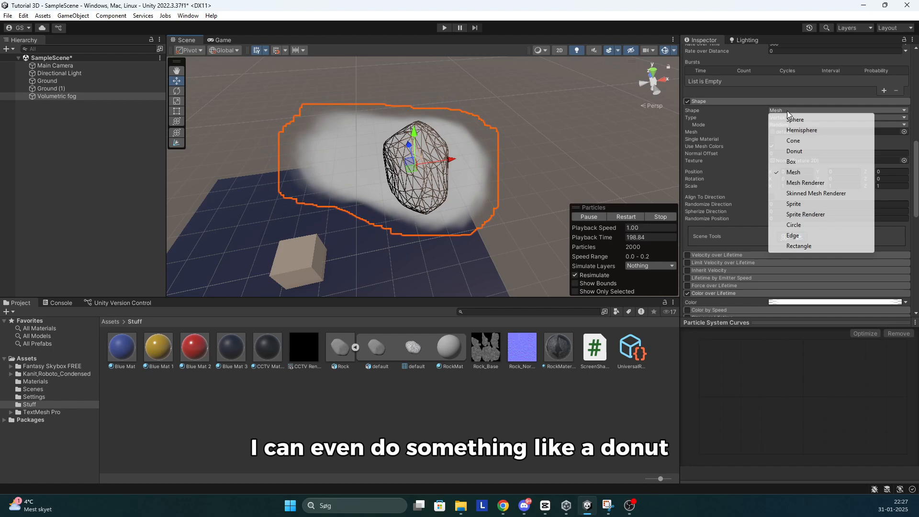
left_click(794, 150)
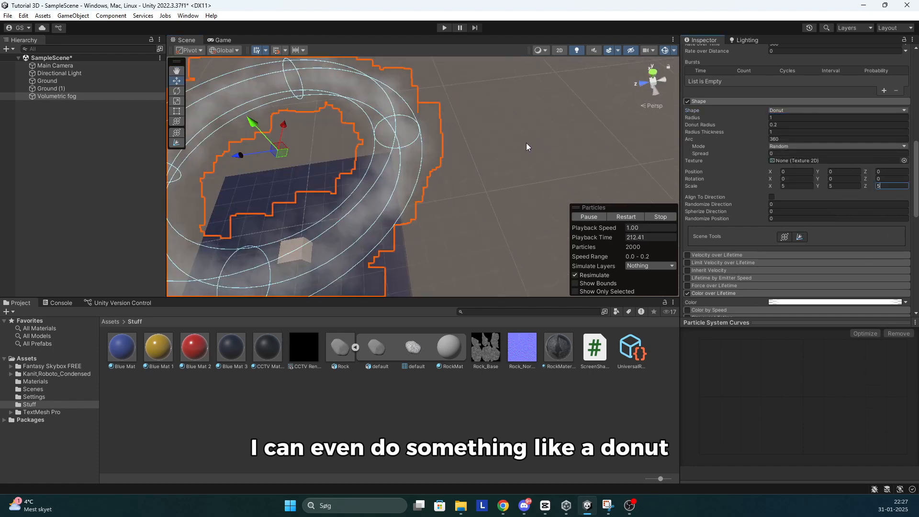